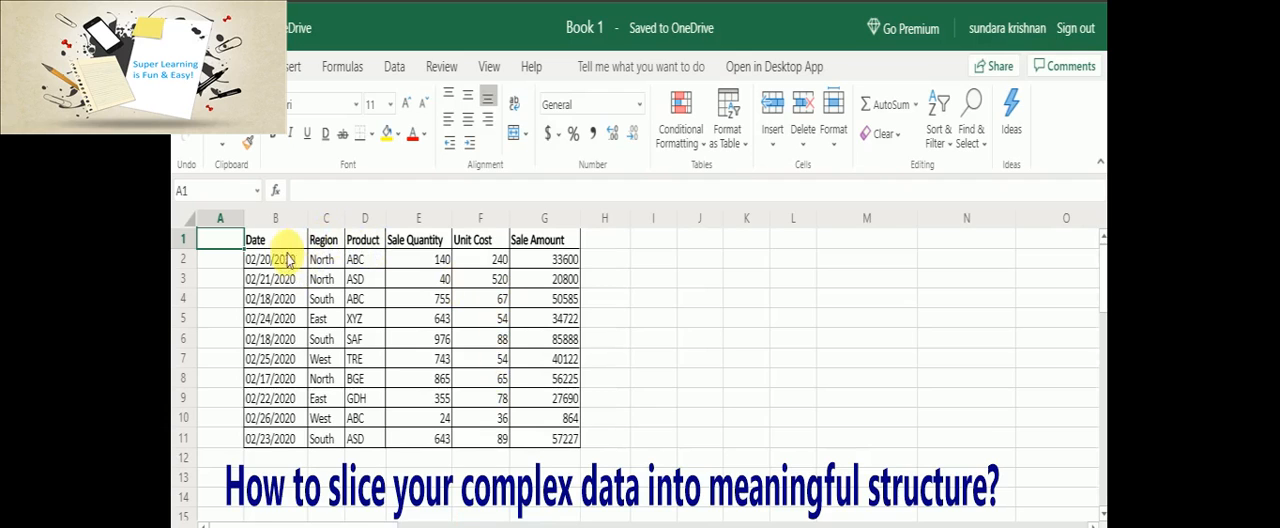
Review the Region, Unit Cost and Sale Amount formula cells, then select the sales table B1:G11.
click(274, 240)
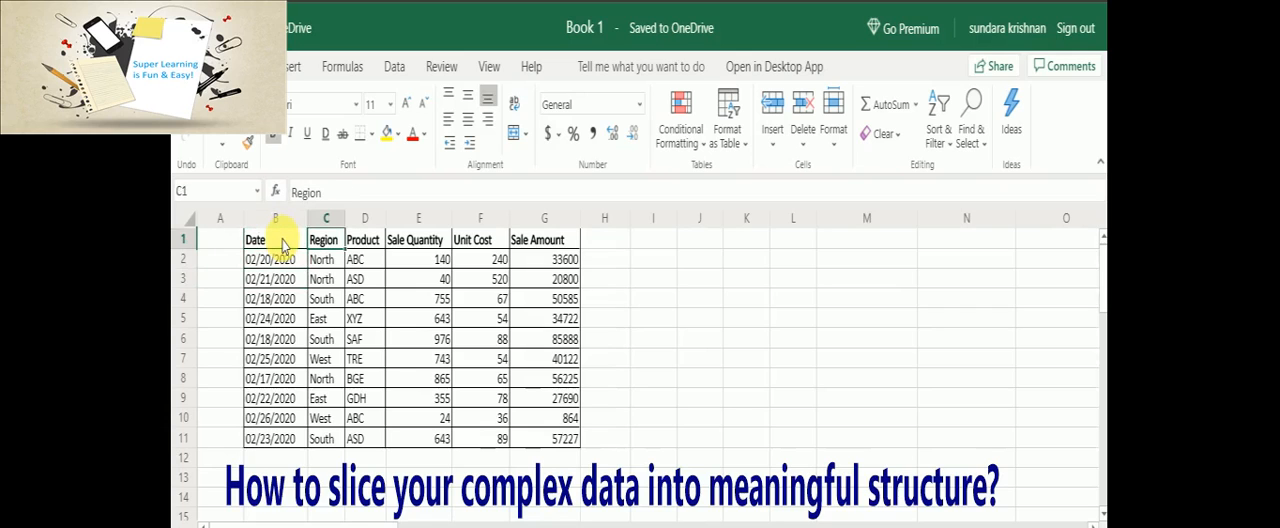
click(324, 298)
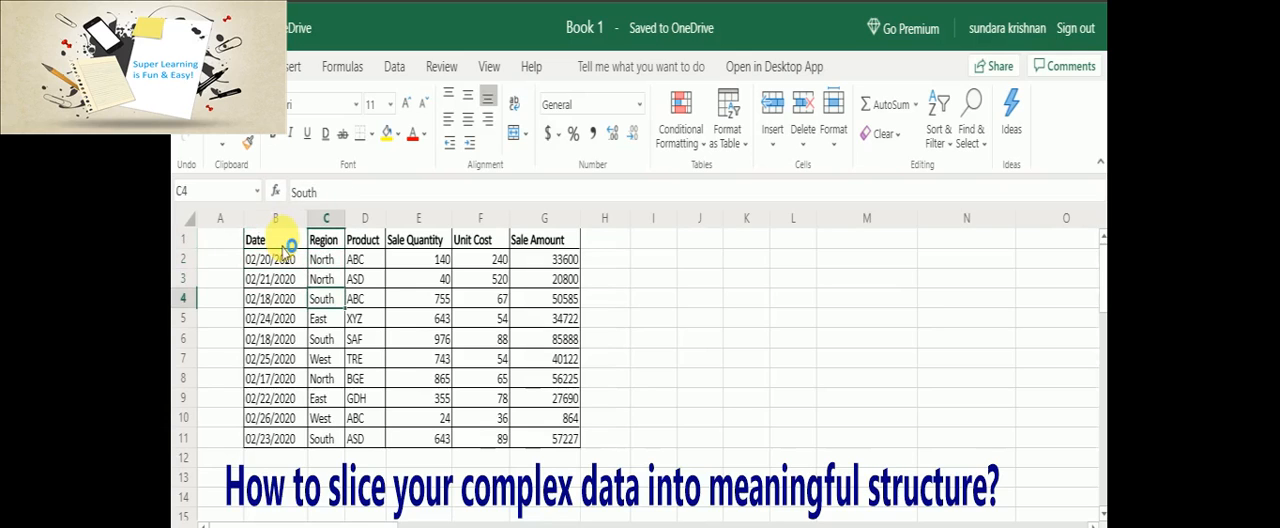
click(324, 240)
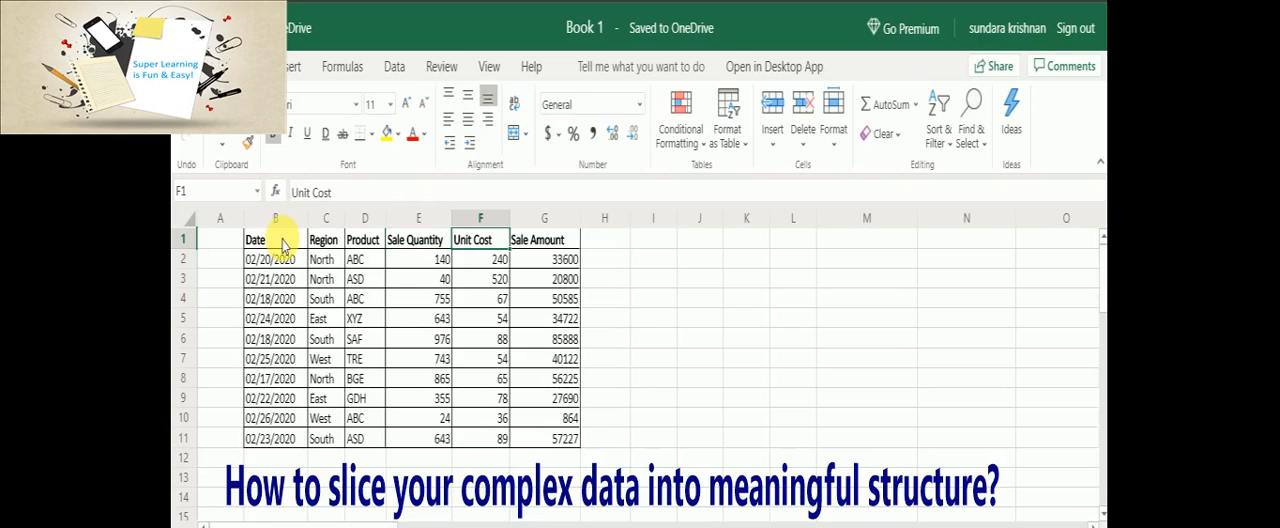
click(544, 260)
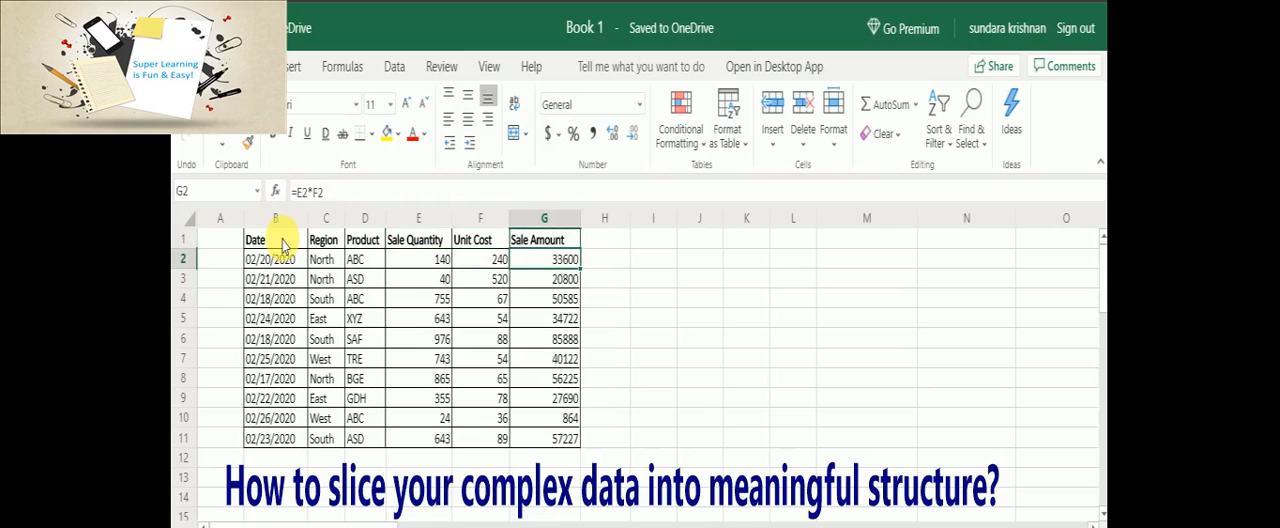
click(480, 260)
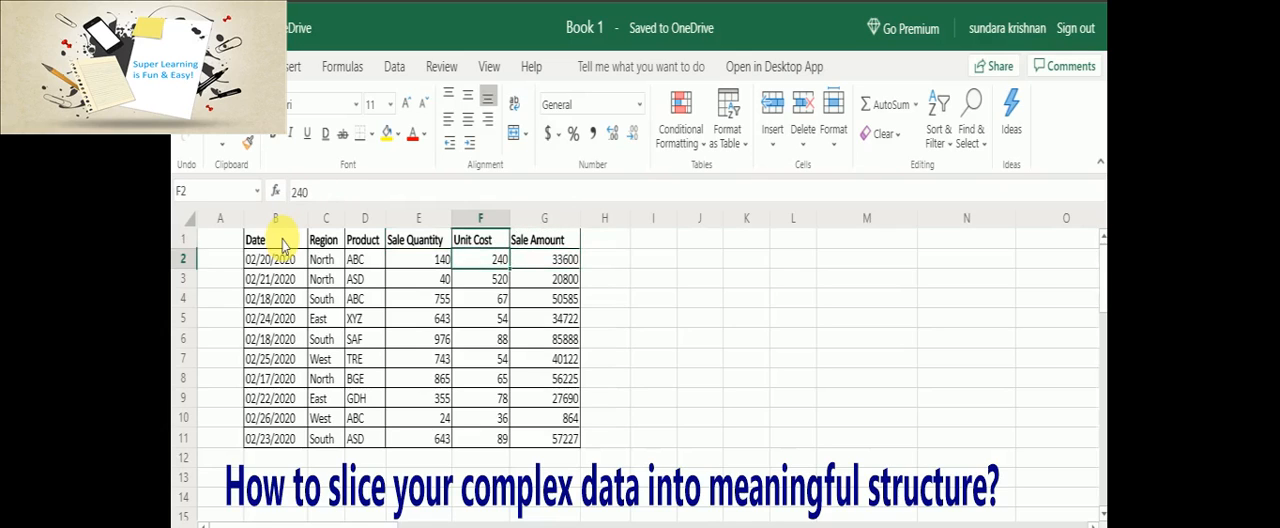
click(418, 258)
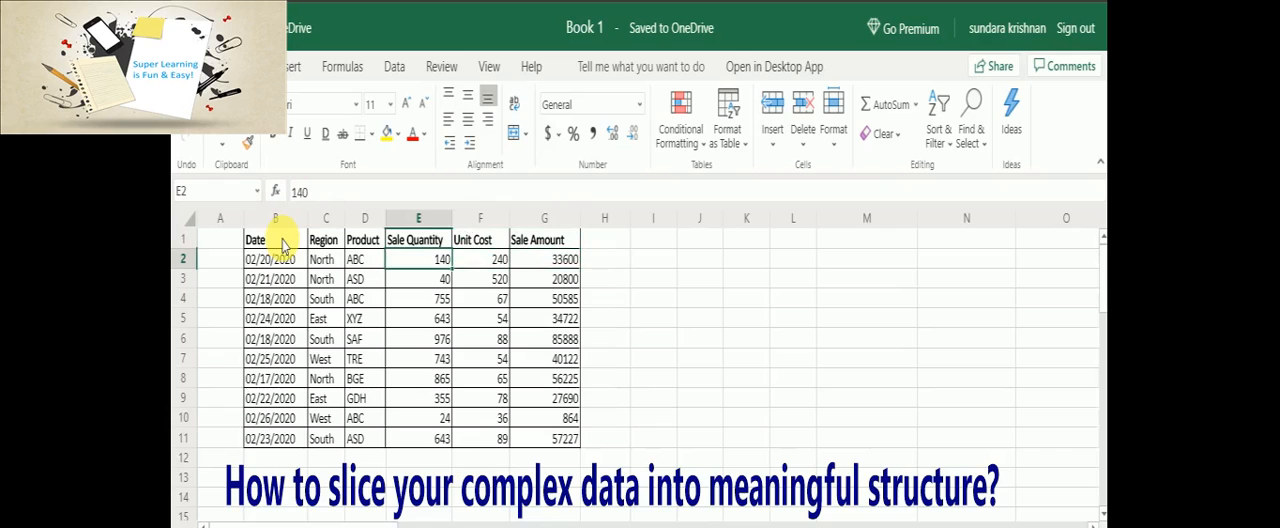
click(480, 258)
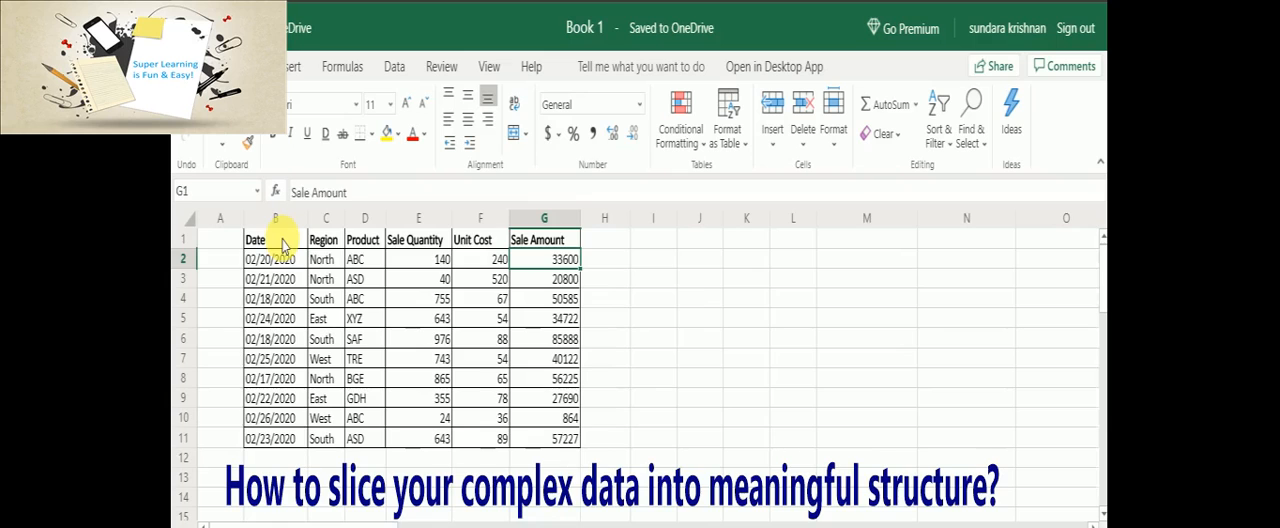
click(272, 240)
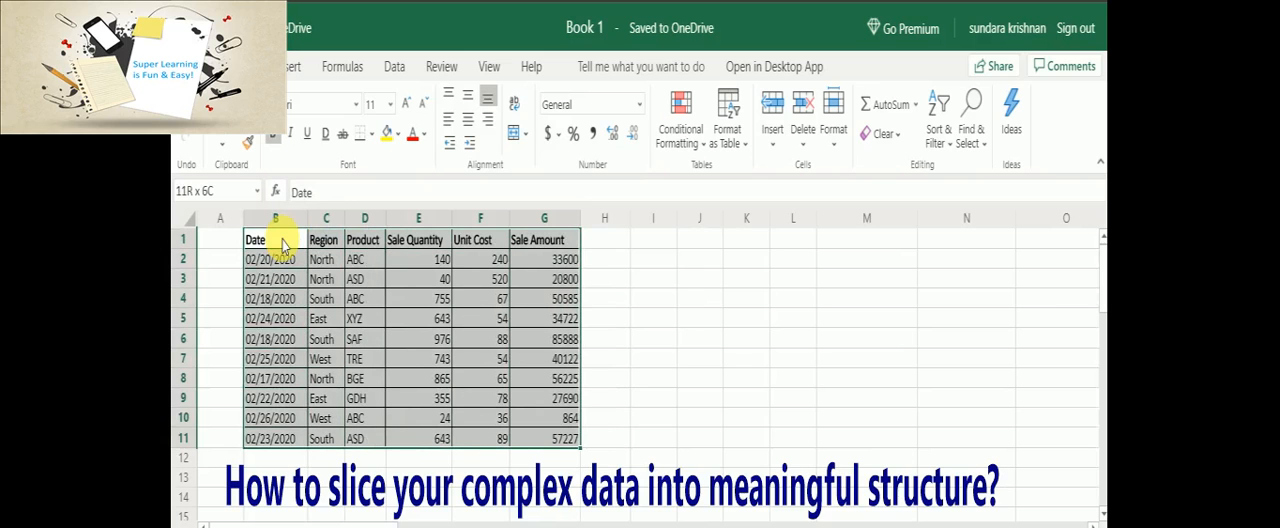
With the sales table selected, show the Insert ribbon options for tables and charts.
click(272, 240)
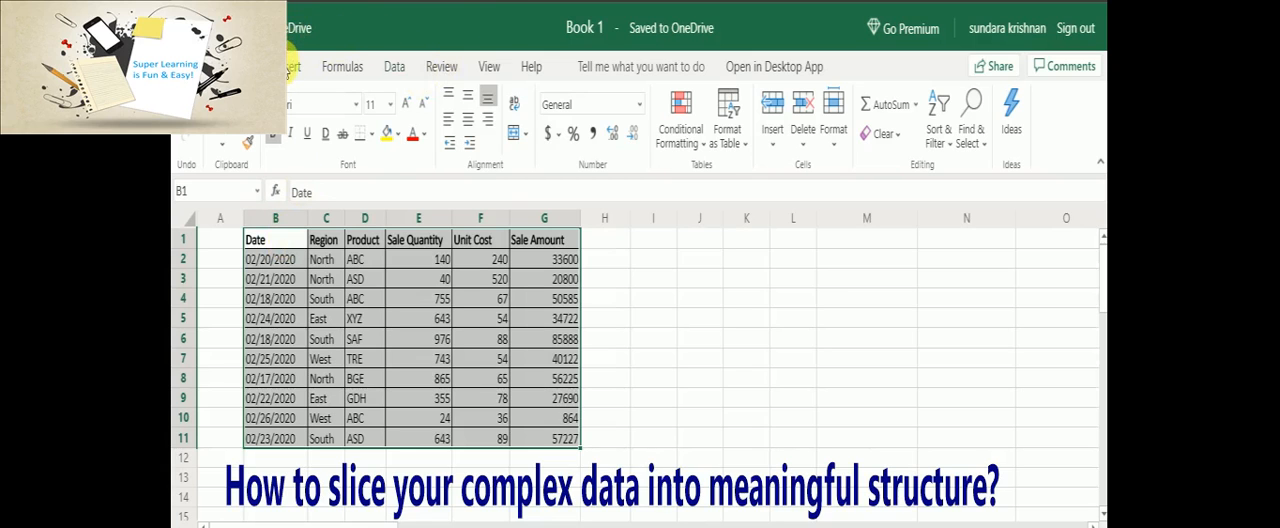
click(292, 66)
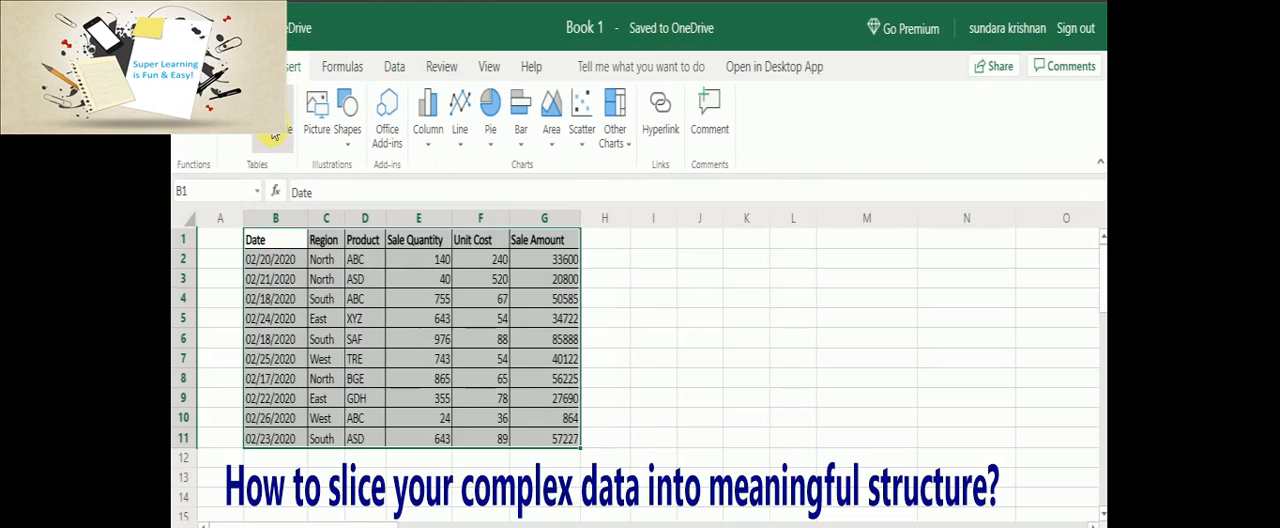
Create a PivotTable from the sales data on the existing worksheet at $M$1.
click(276, 110)
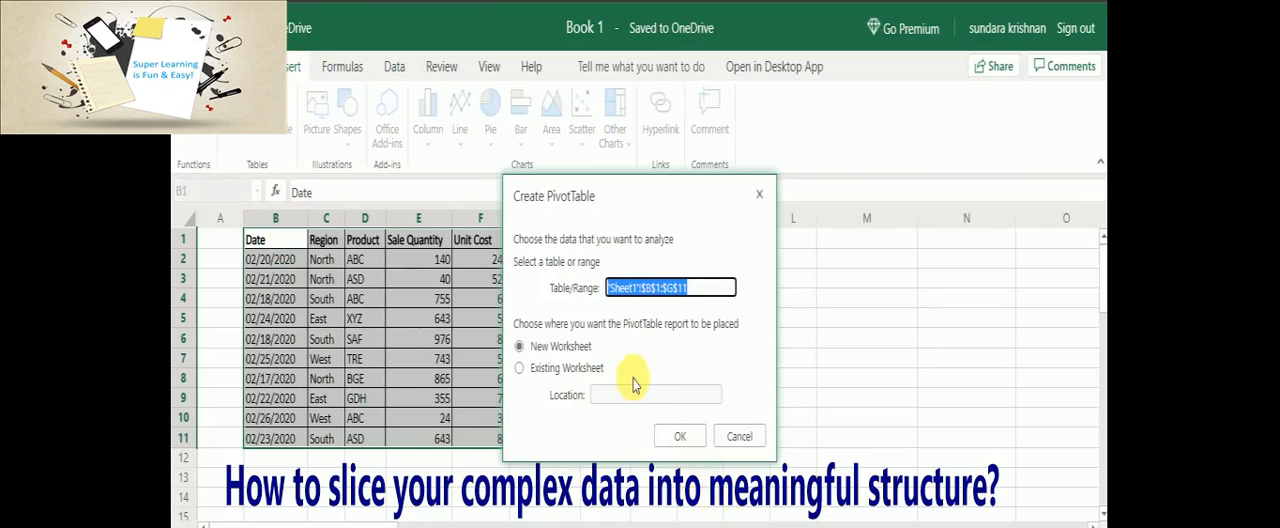
click(520, 368)
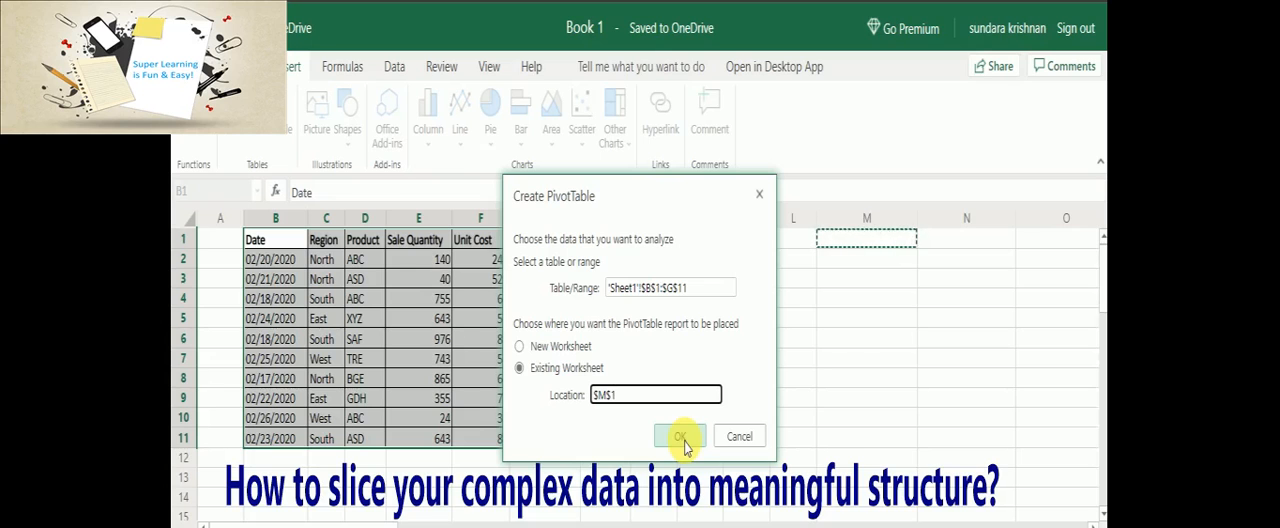
click(680, 436)
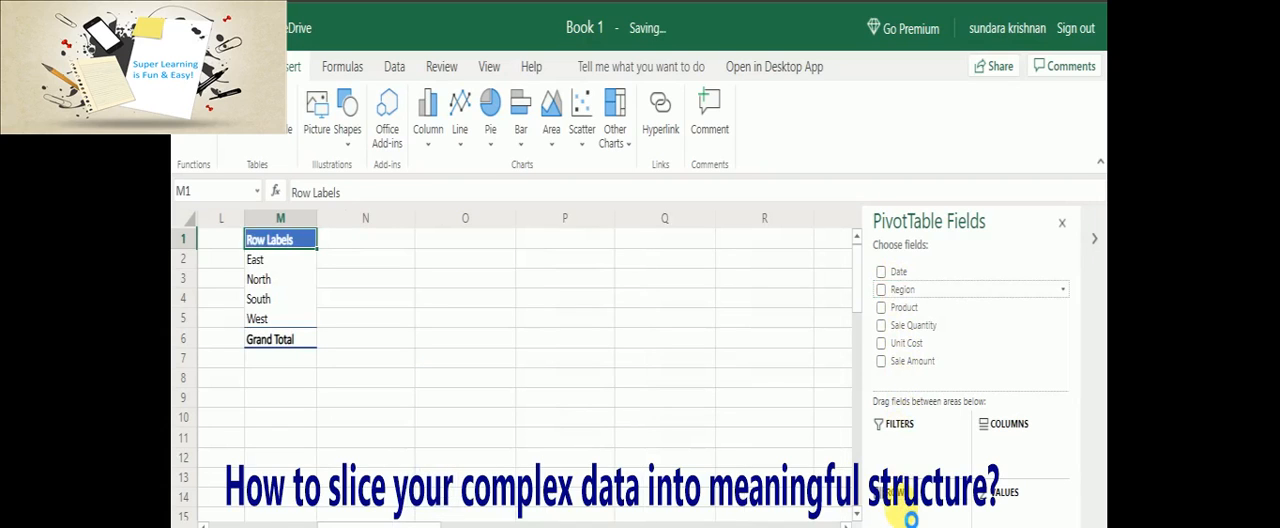
Add Sale Amount as a Sum value, giving East 62412, North 110625, South 193700, West 40986.
click(880, 288)
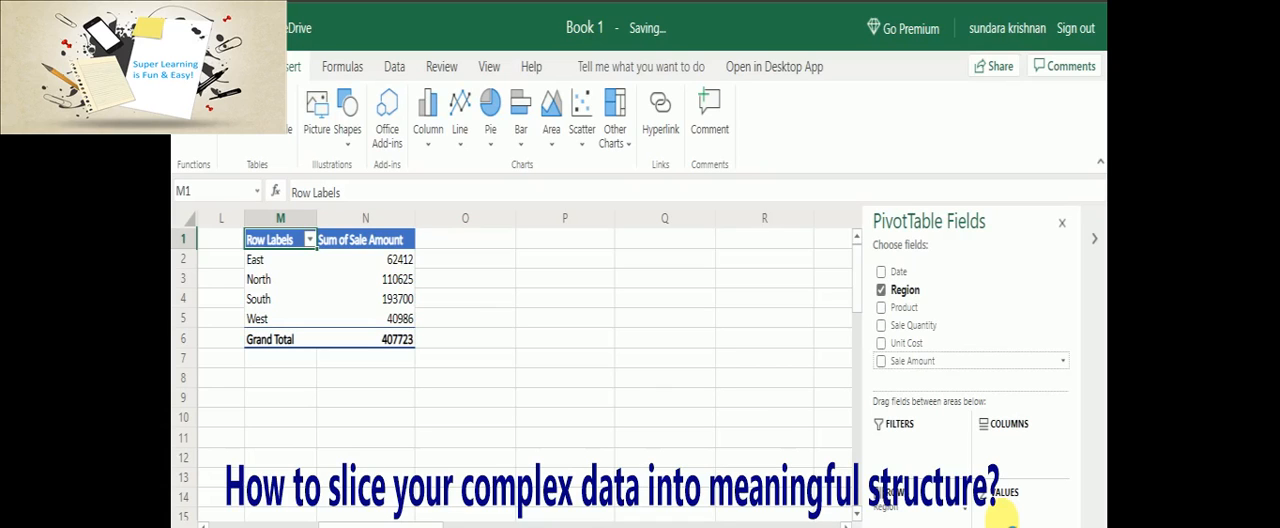
click(880, 360)
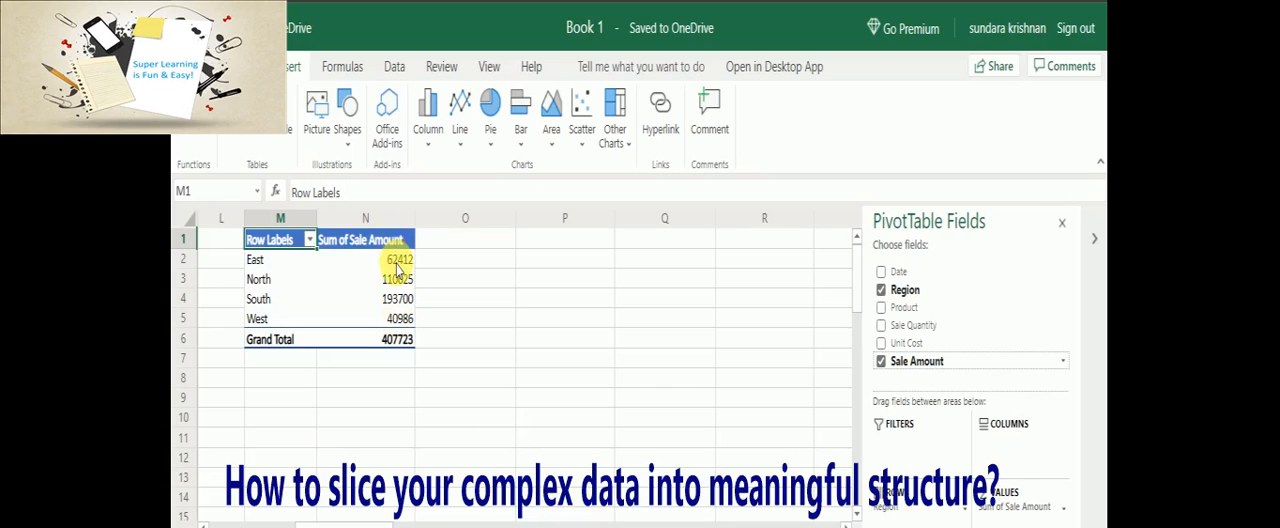
Check the East, North, South and West totals, then select the PivotTable range M1:N6 for charting.
click(396, 260)
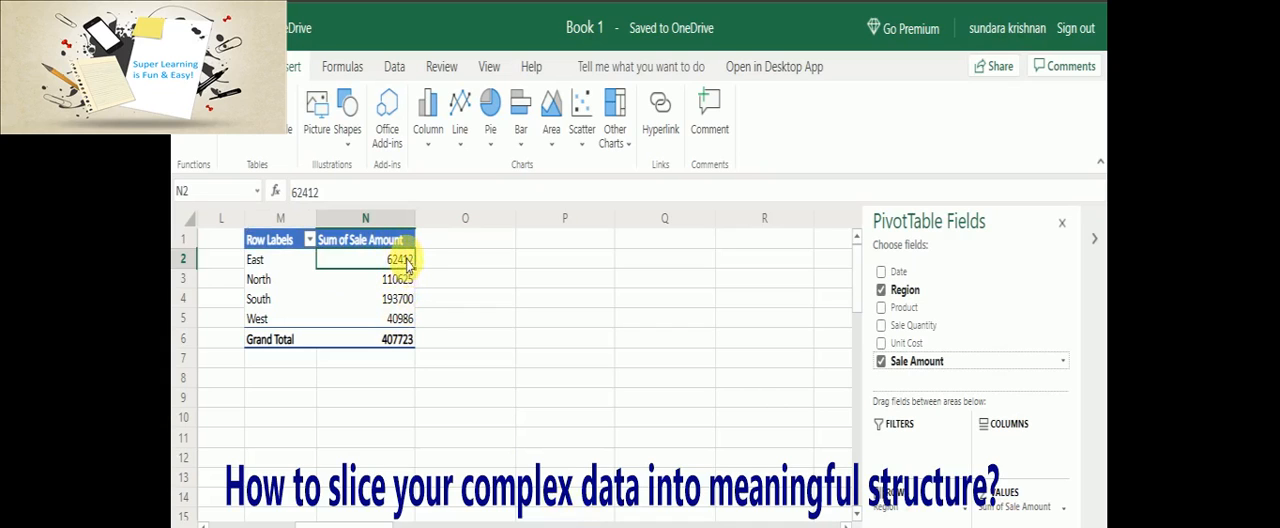
click(364, 280)
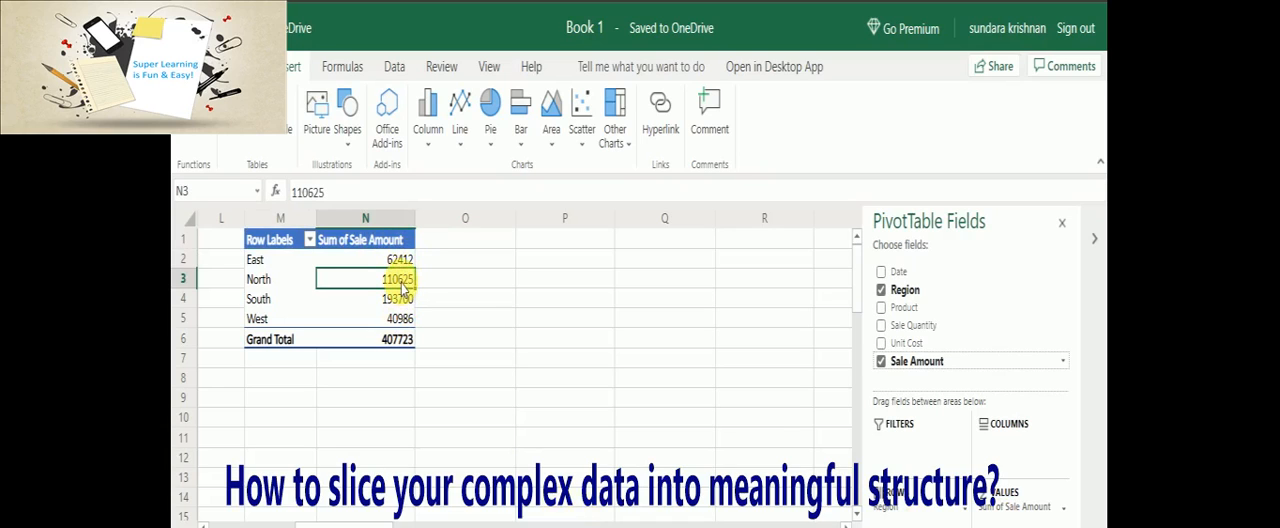
click(364, 298)
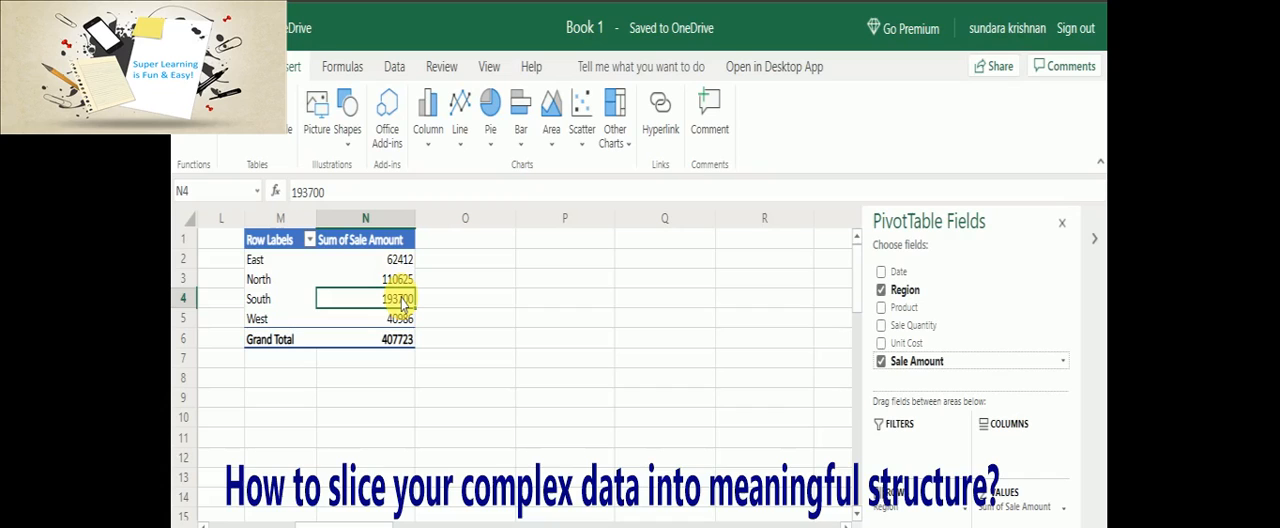
click(364, 260)
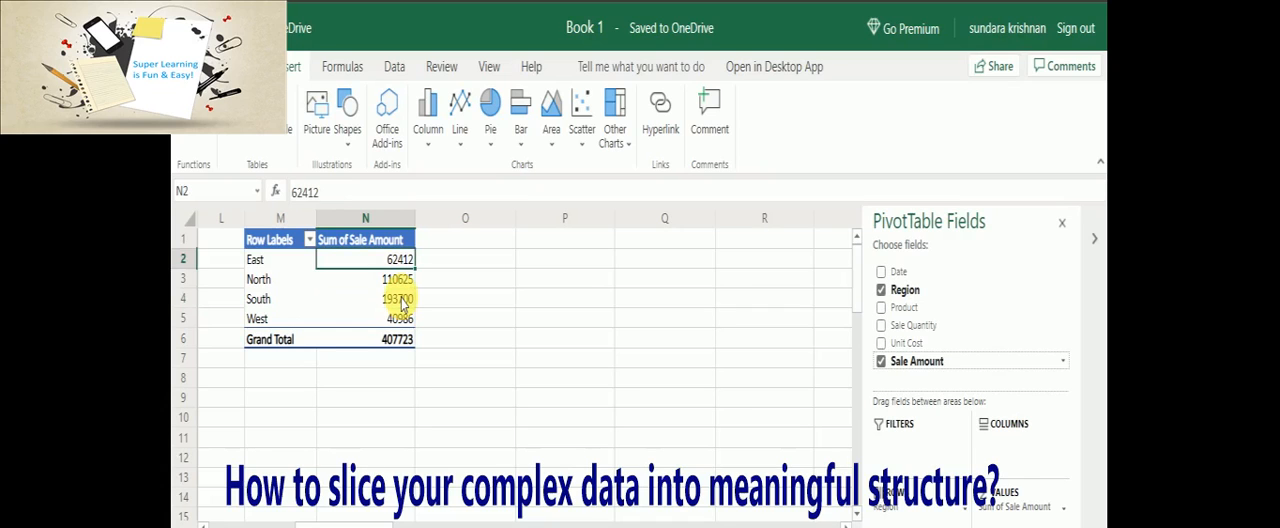
click(364, 318)
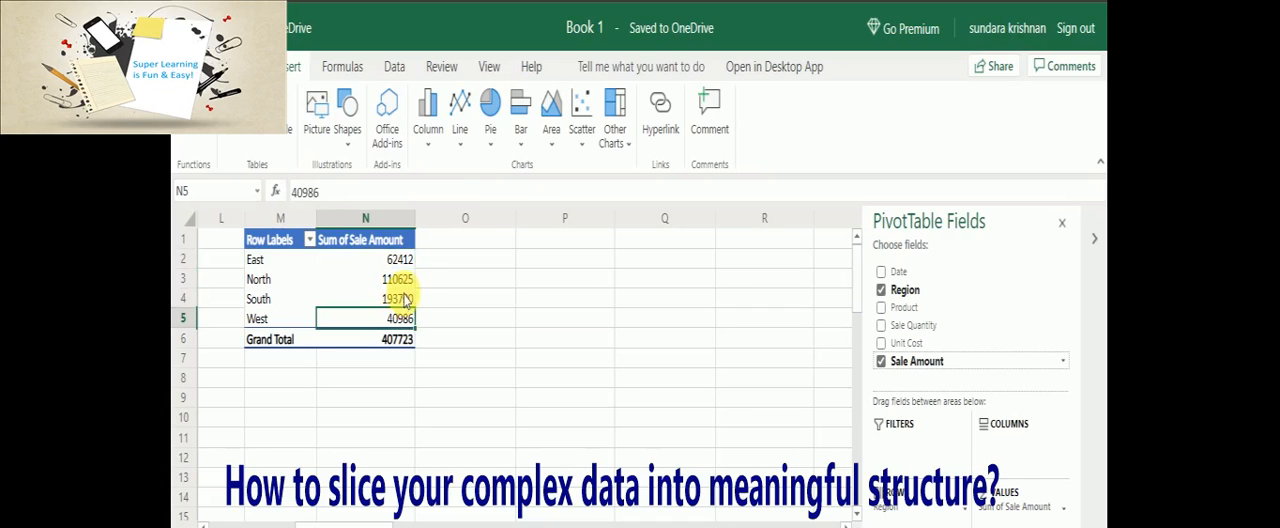
click(364, 298)
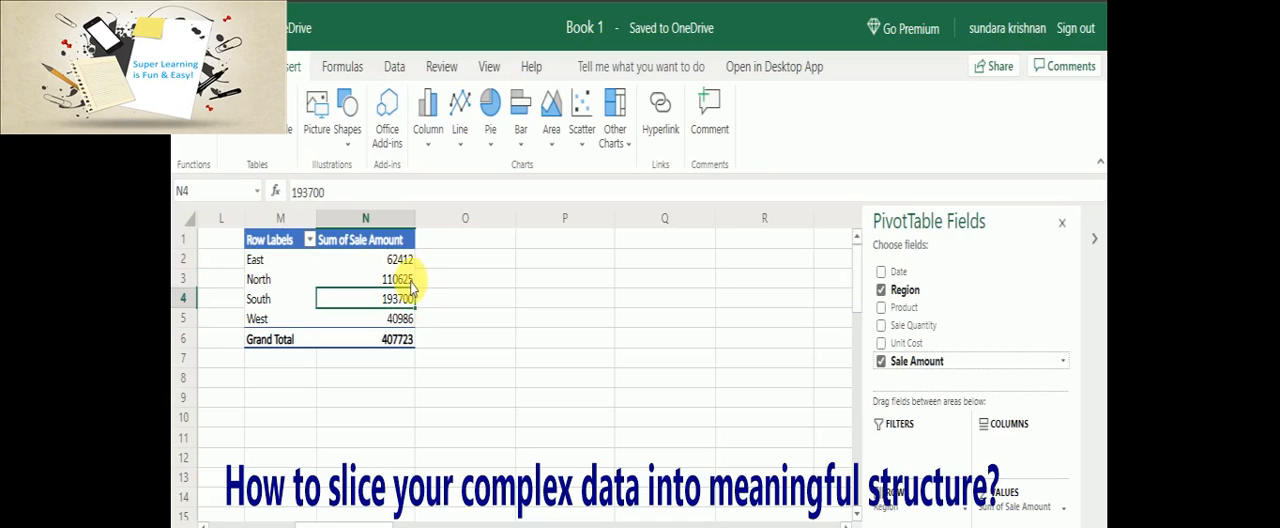
mouse_move(436, 262)
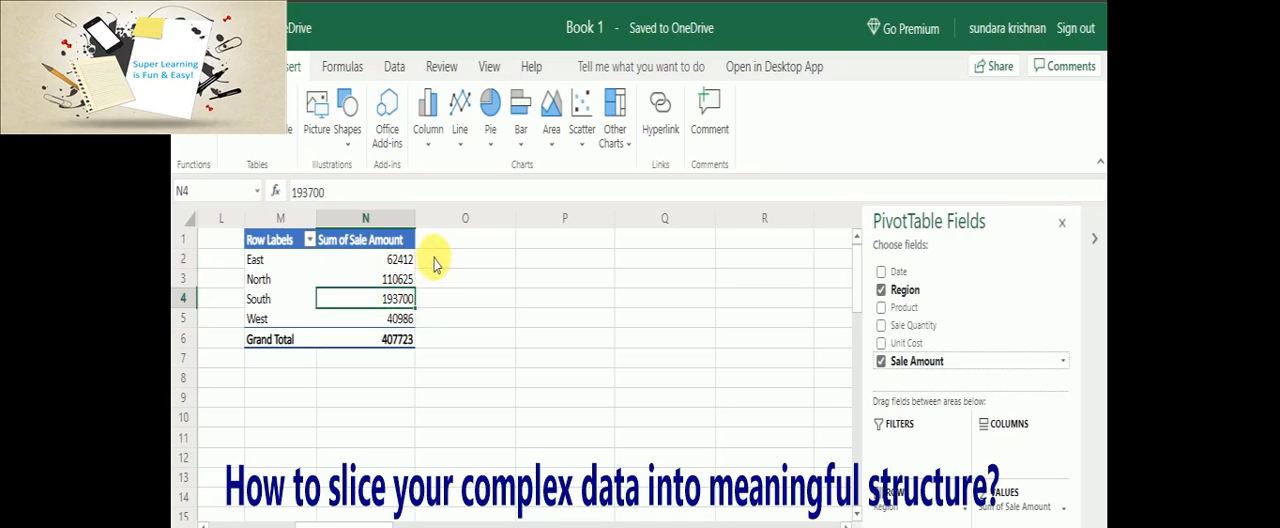
click(364, 240)
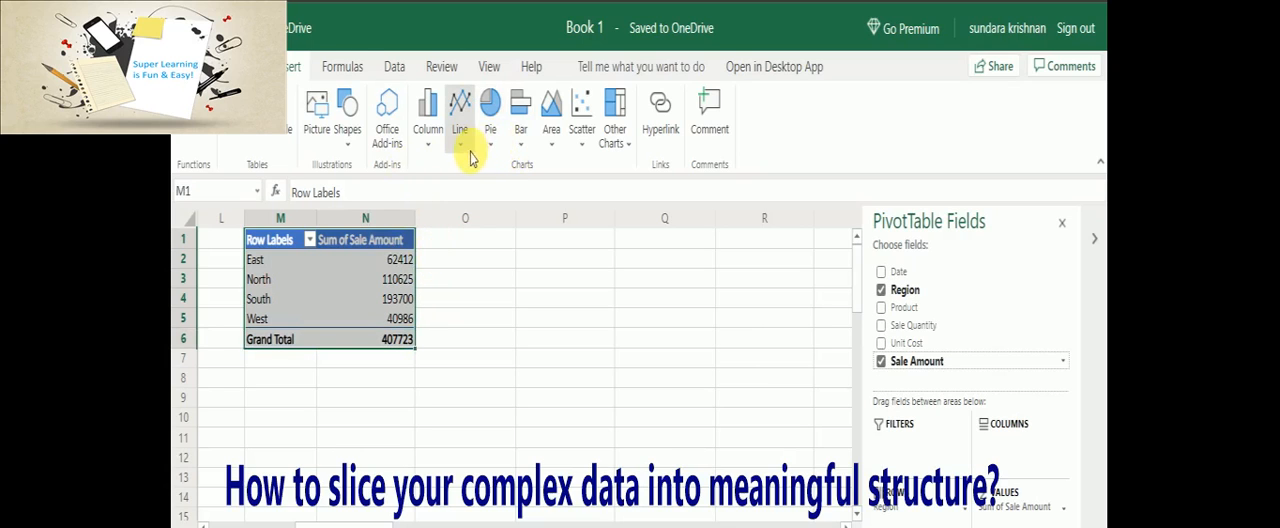
click(460, 116)
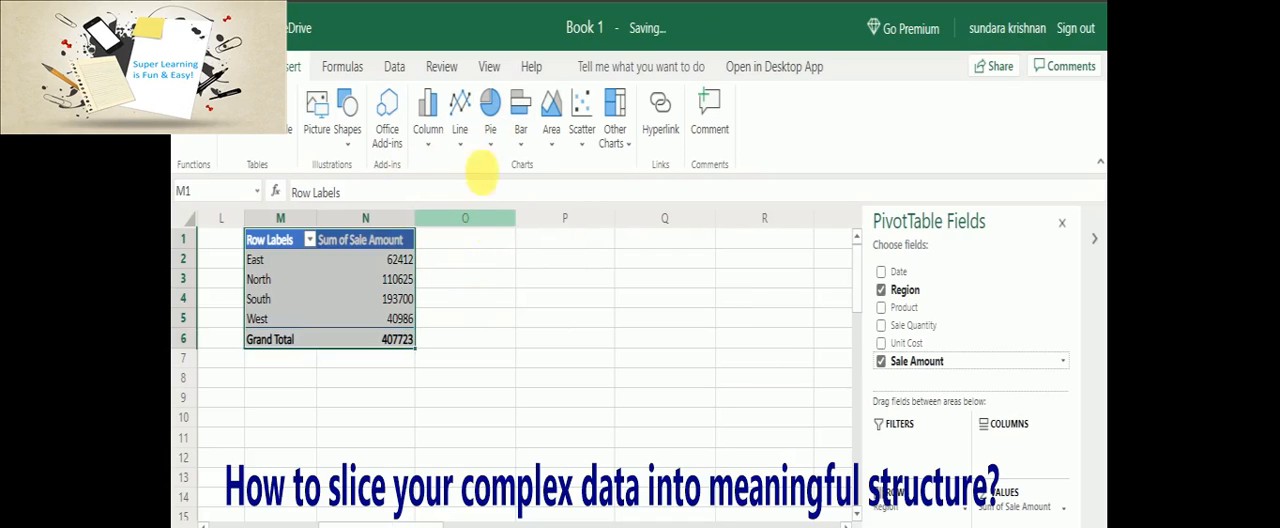
click(460, 110)
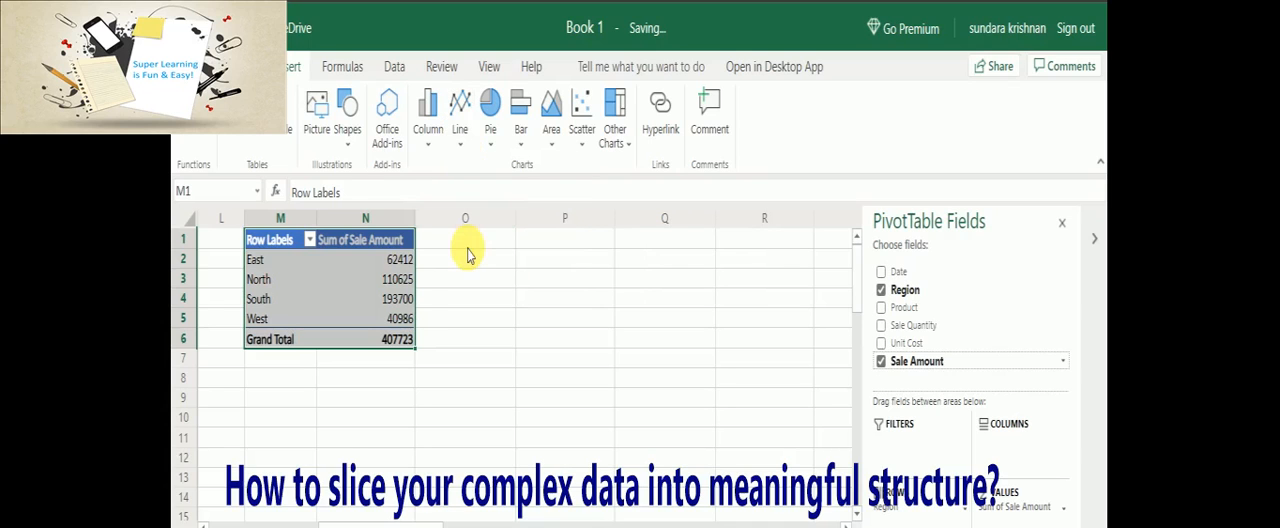
click(460, 116)
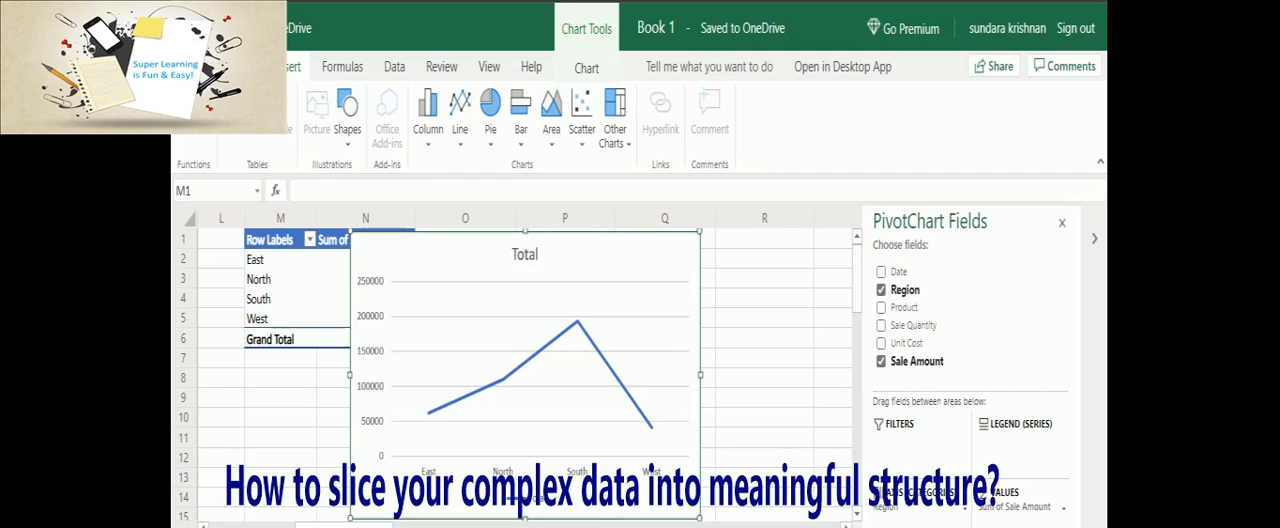
mouse_move(488, 250)
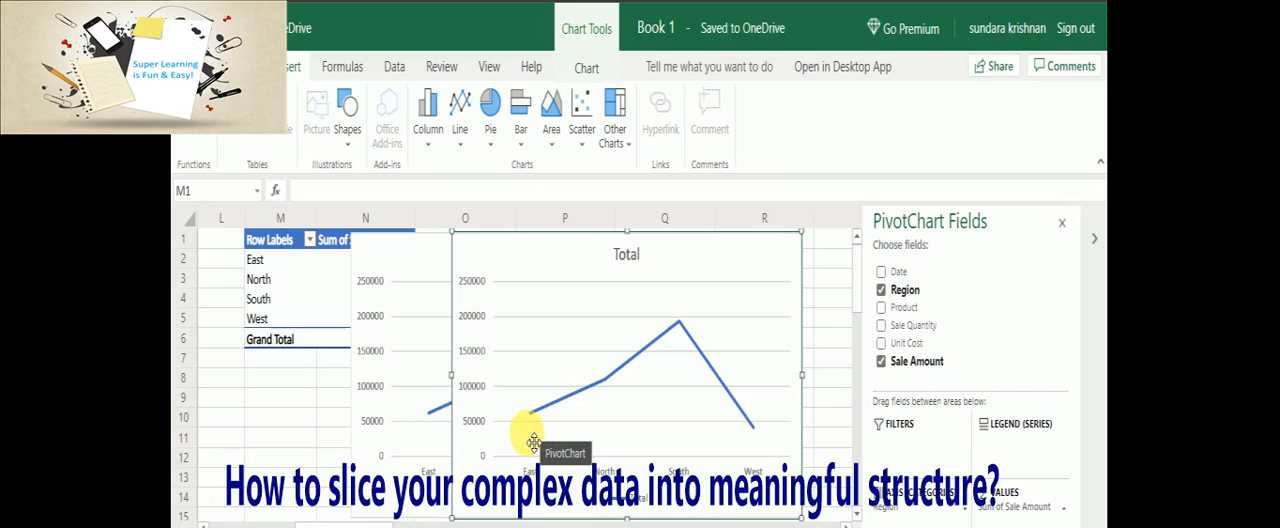
mouse_move(764, 440)
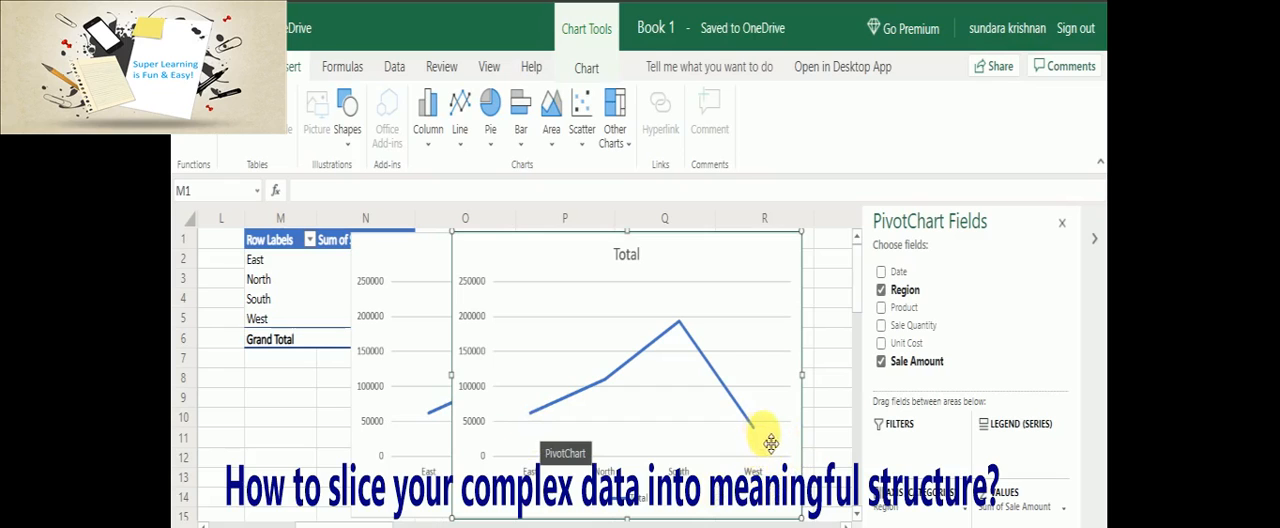
mouse_move(590, 450)
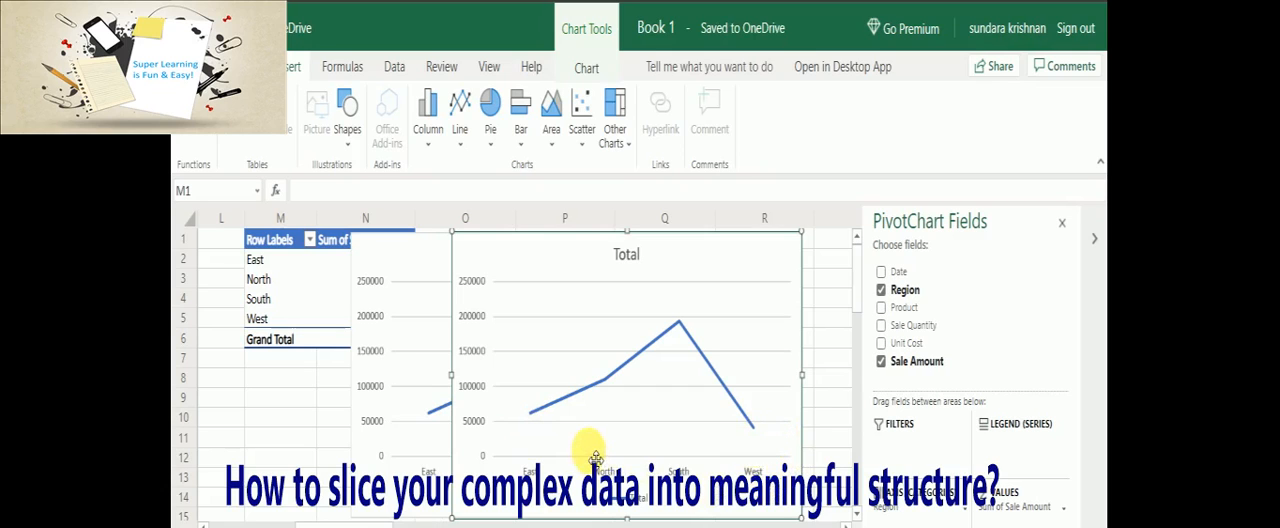
mouse_move(544, 436)
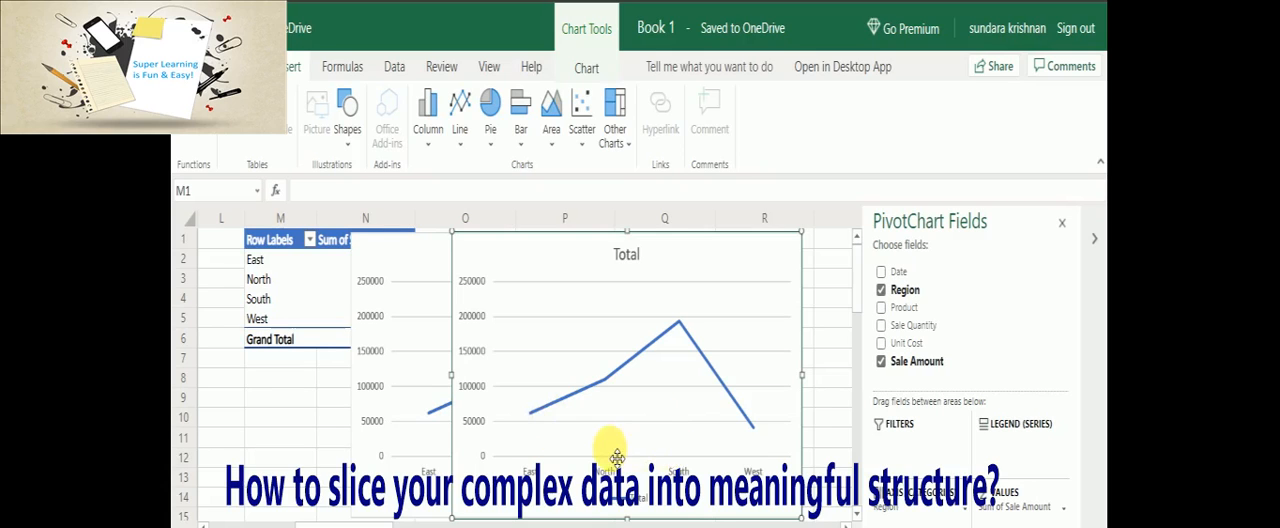
mouse_move(700, 332)
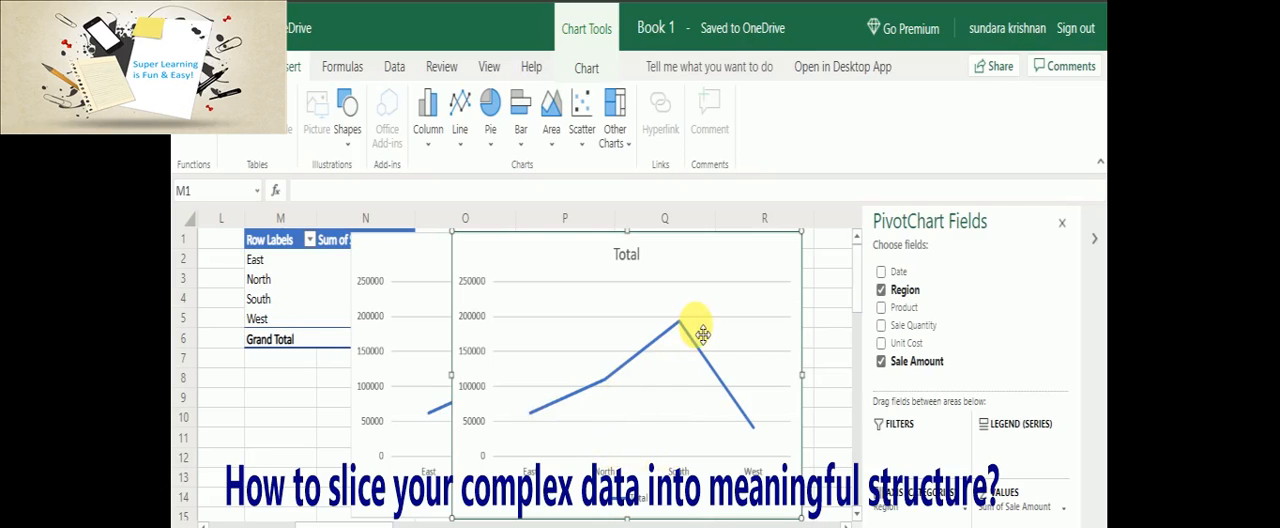